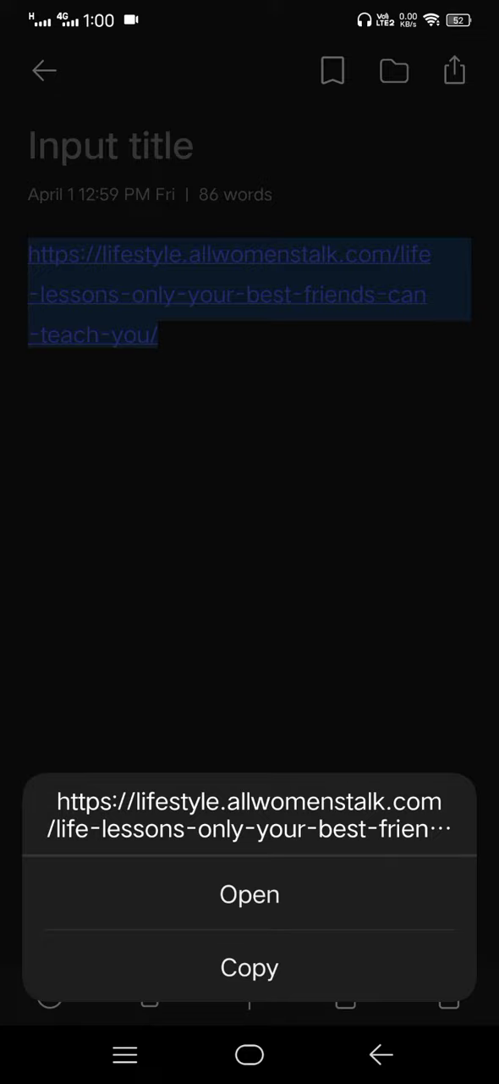
Step: Open the saved life-lessons article link from the note in the built-in Browser
left_click(249, 894)
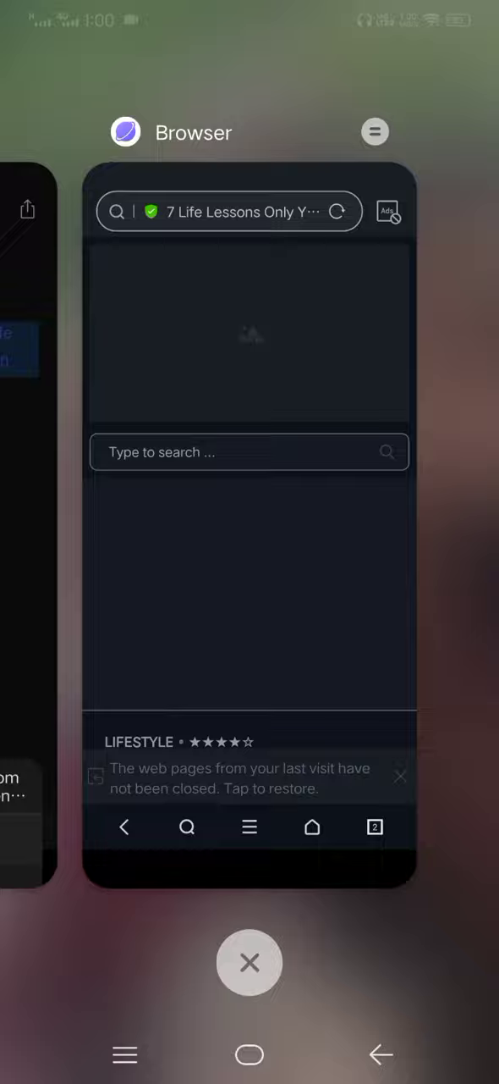
Step: Go into the Apps & permissions section of Settings
scroll("left", 3)
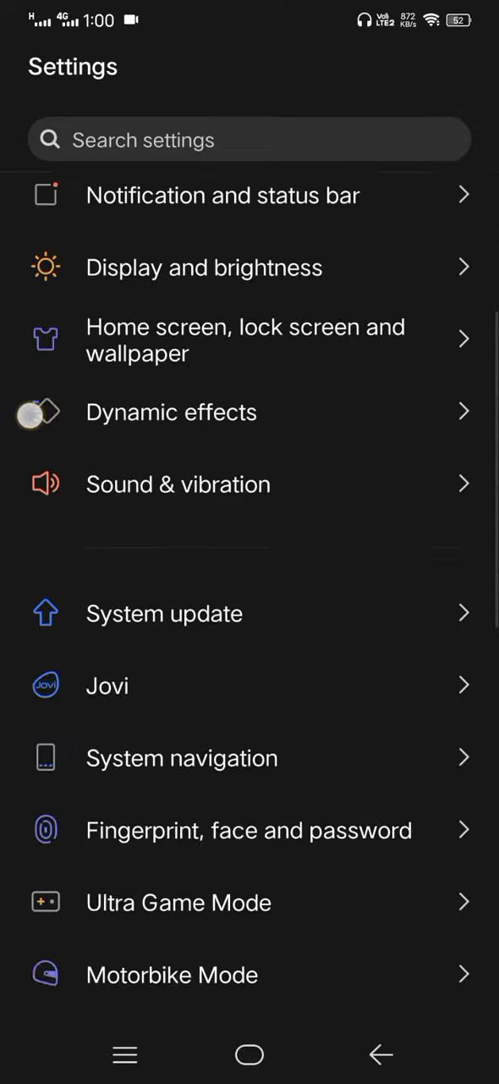
scroll("down", 3)
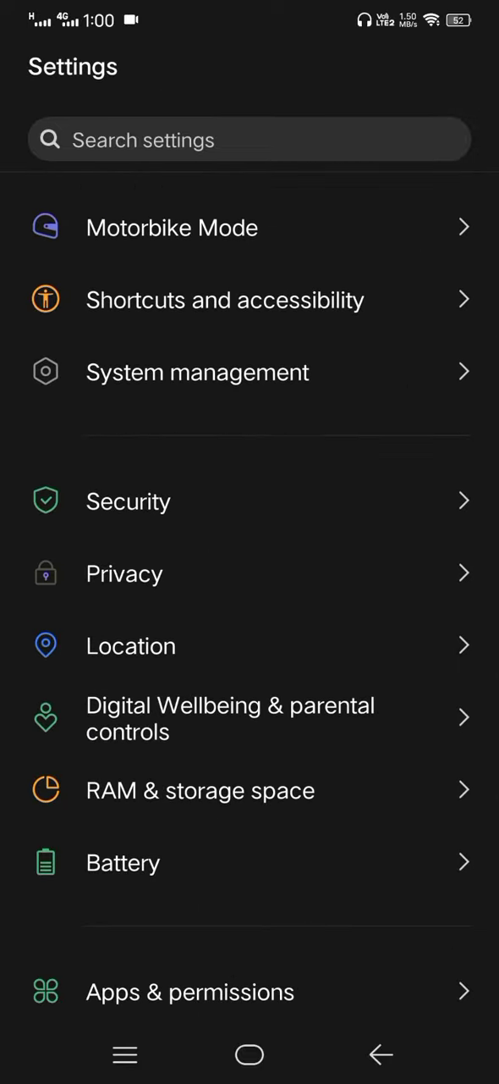
scroll("down", 3)
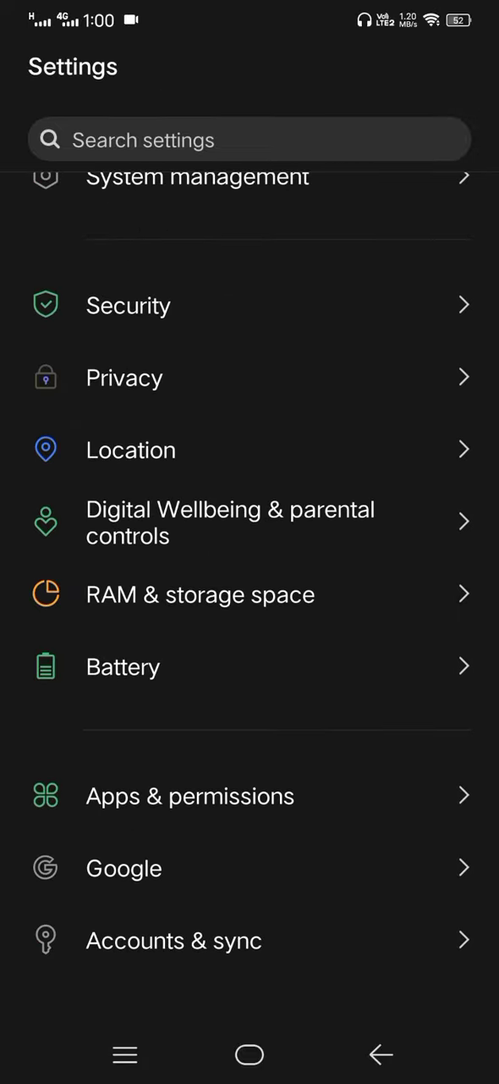
left_click(189, 795)
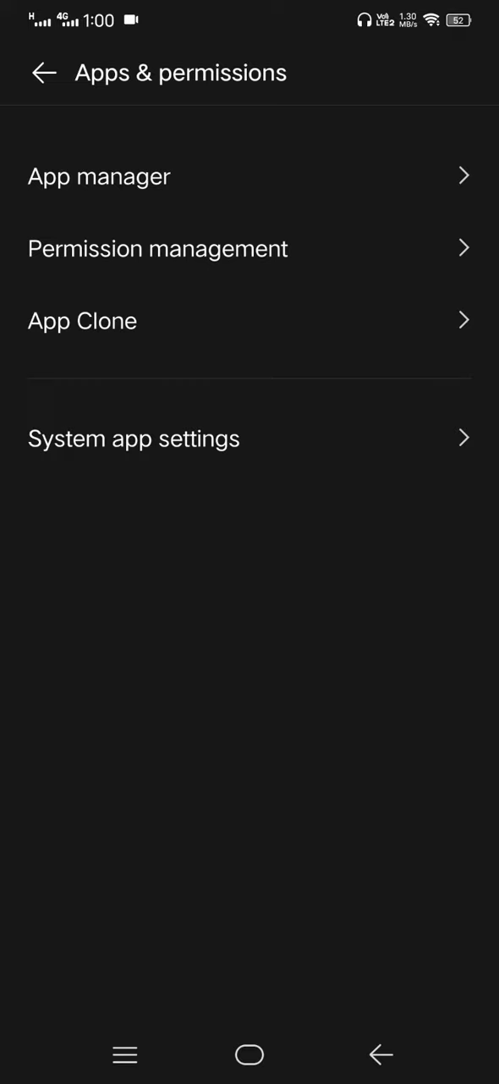
Step: Under Permission management > Default app settings, set Chrome as the default browser
left_click(157, 248)
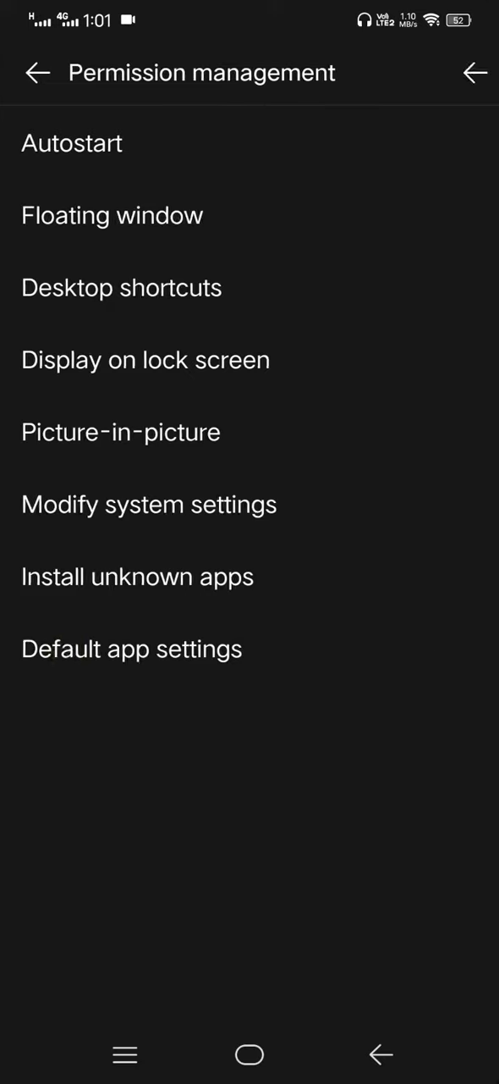
left_click(132, 648)
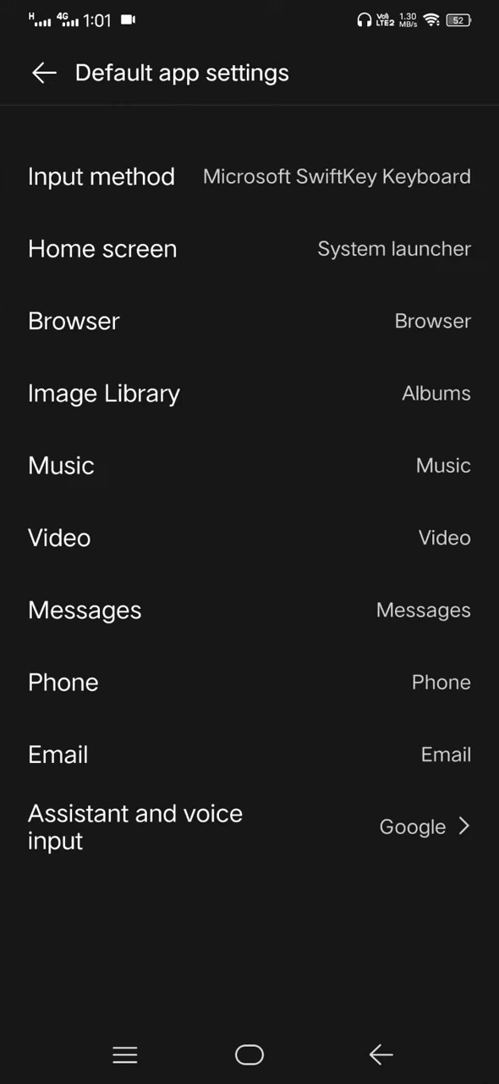
left_click(74, 322)
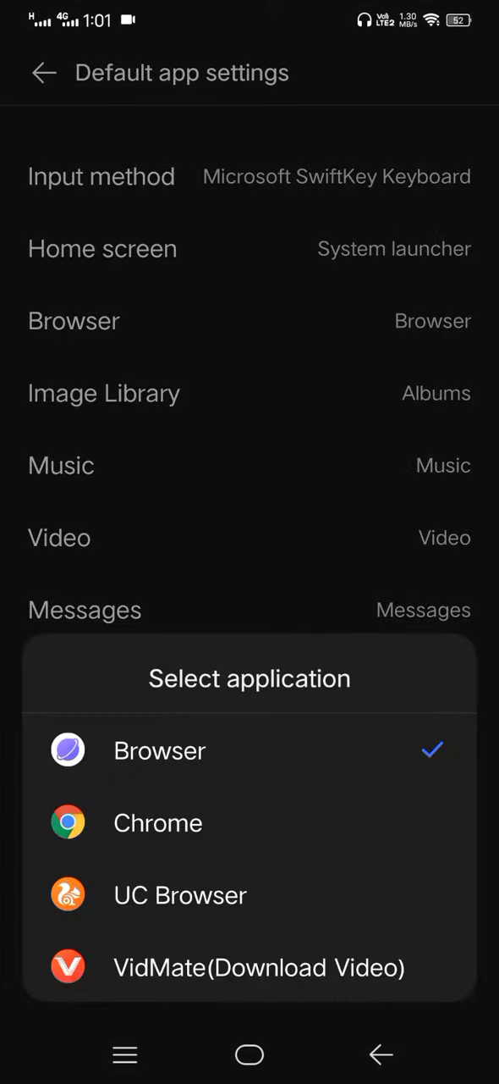
left_click(157, 823)
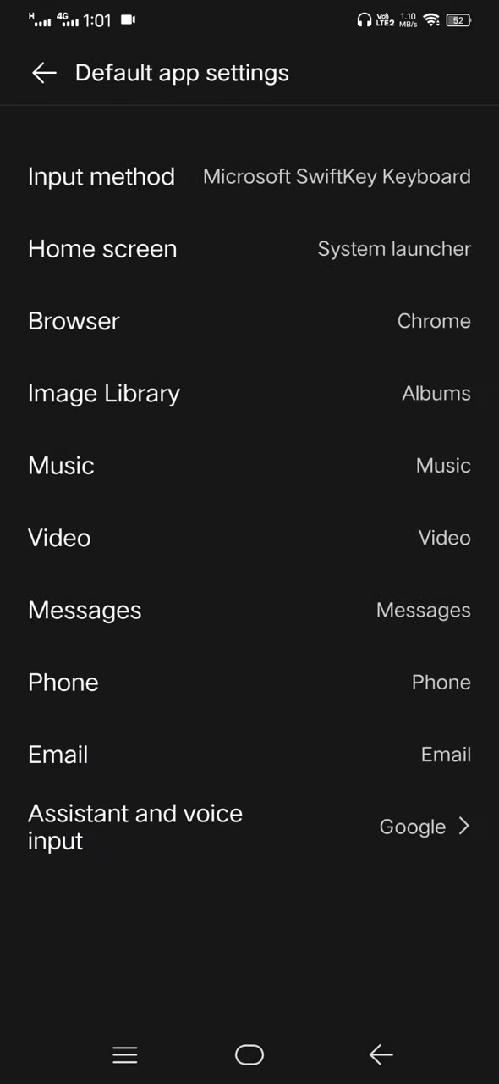